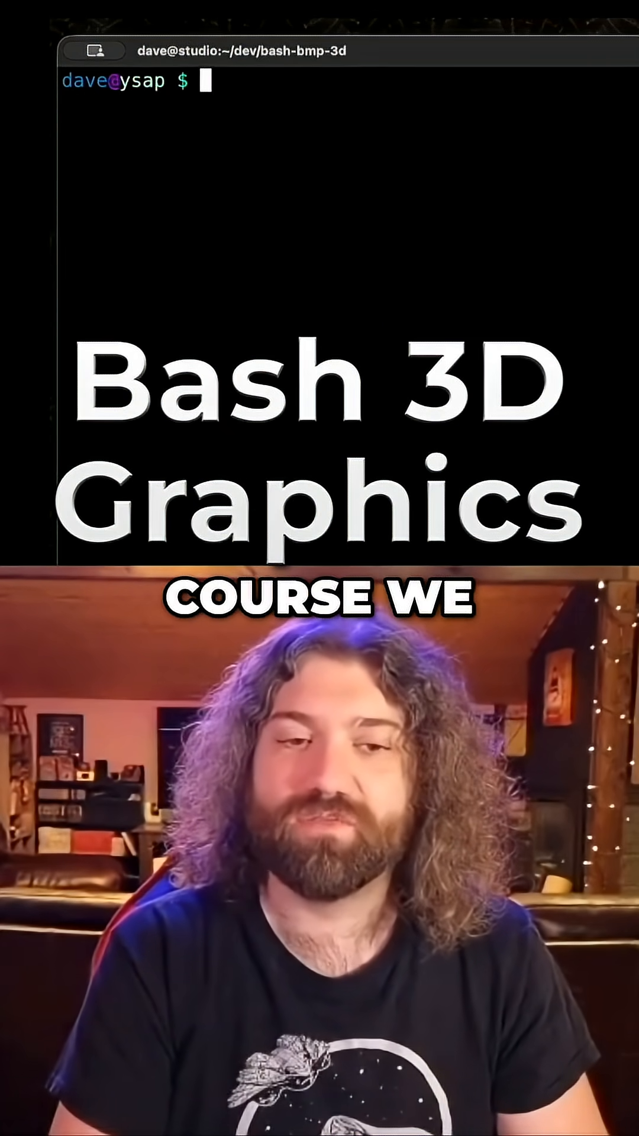
{"action": "type", "text": "./view-bmp out.bmp"}
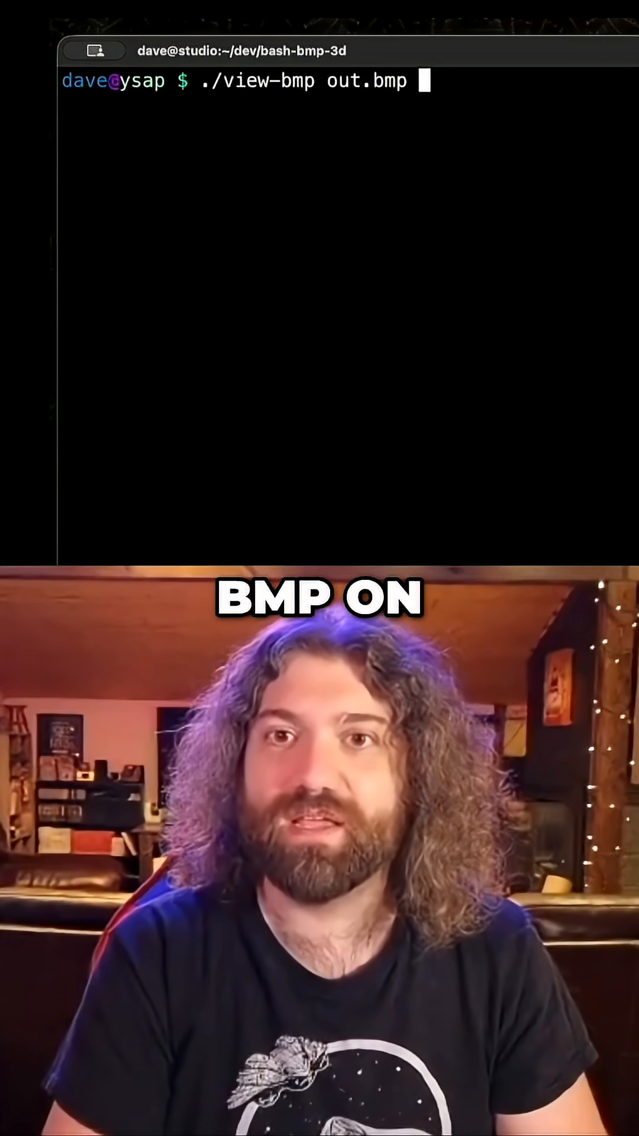